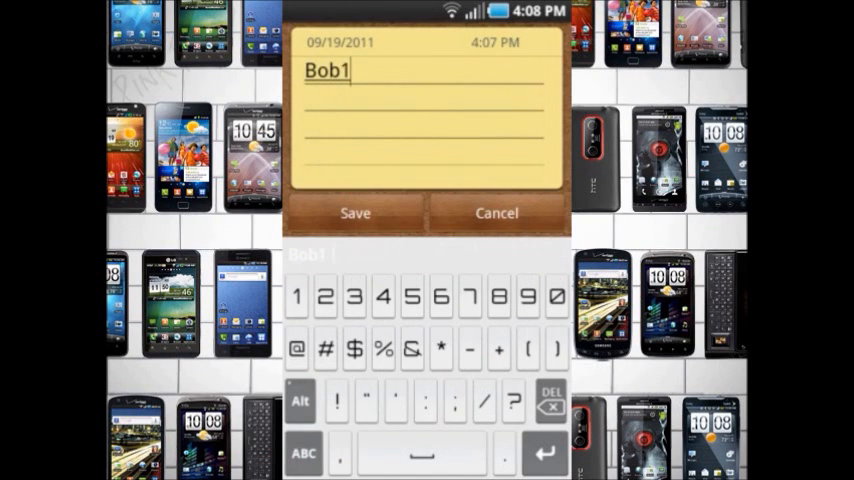
# Return from the notes app to the launcher home screen with its canyon wallpaper
pyautogui.write('331')
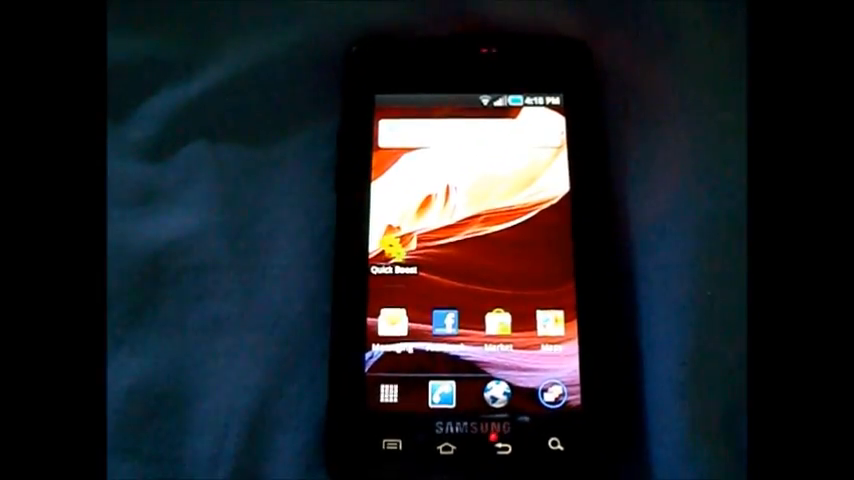
pyautogui.click(386, 393)
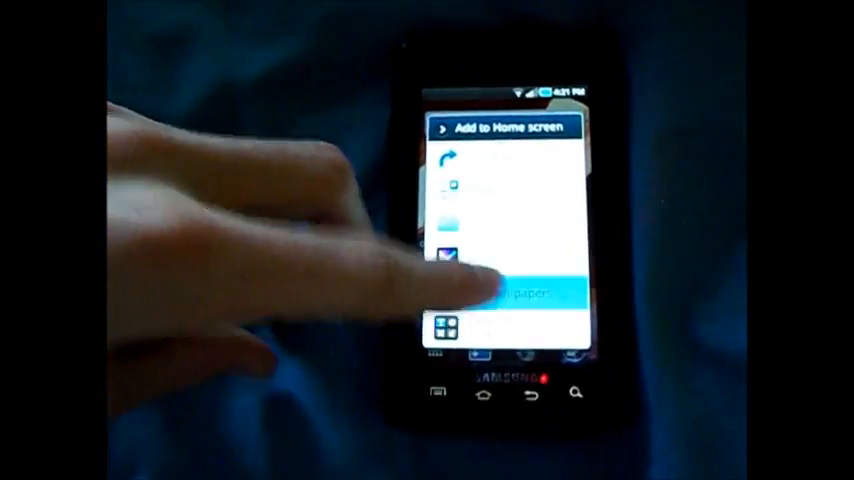
# Long-press the home screen, choose Wallpapers, and pick the second wallpaper source
pyautogui.click(505, 295)
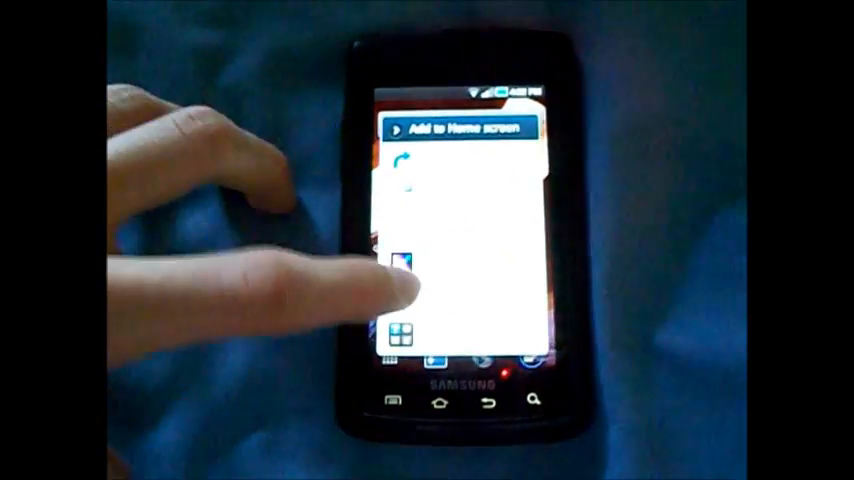
pyautogui.click(455, 127)
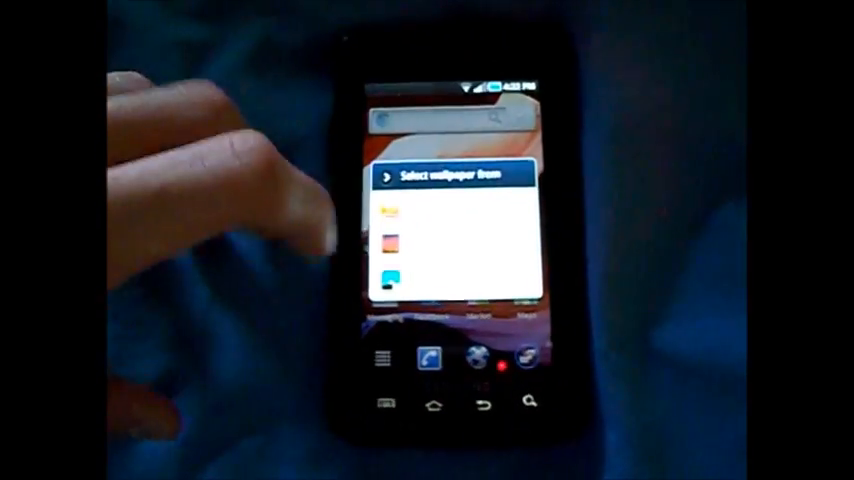
pyautogui.click(450, 248)
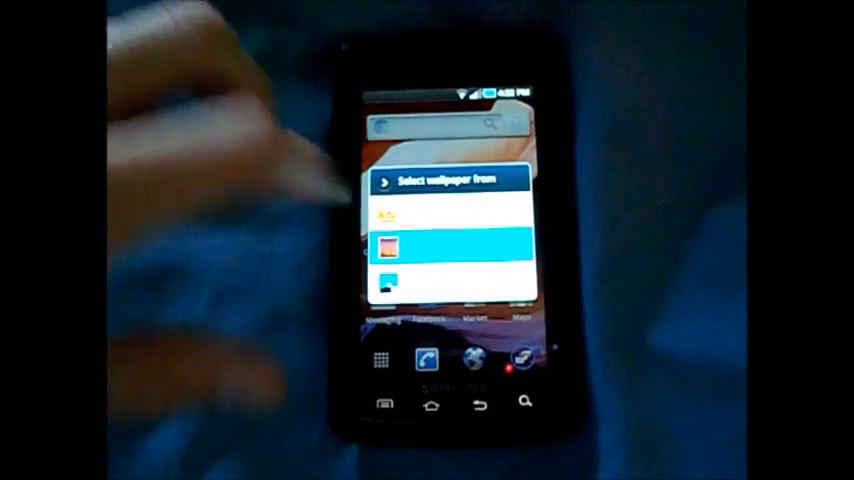